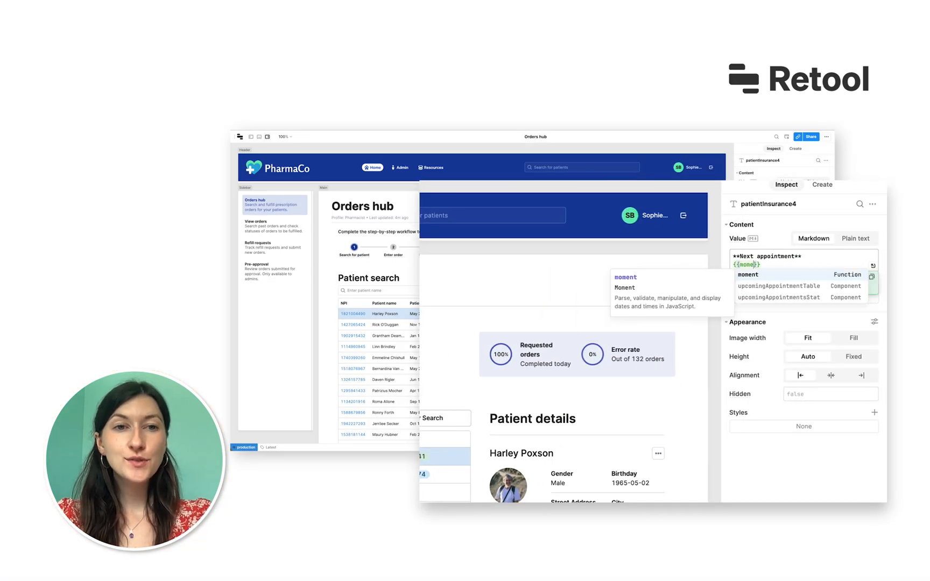
# - Set the Value to a {{ }} expression referencing patientsTable.selectedSourceRow.address
pyautogui.write('patientsTab')
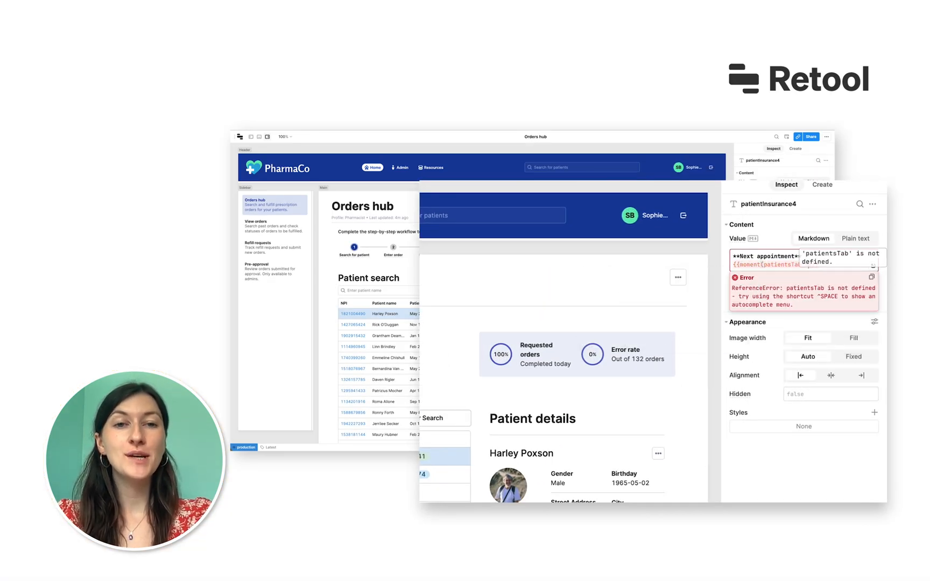
pyautogui.write('patientsTable.selectedSourceRow.address')
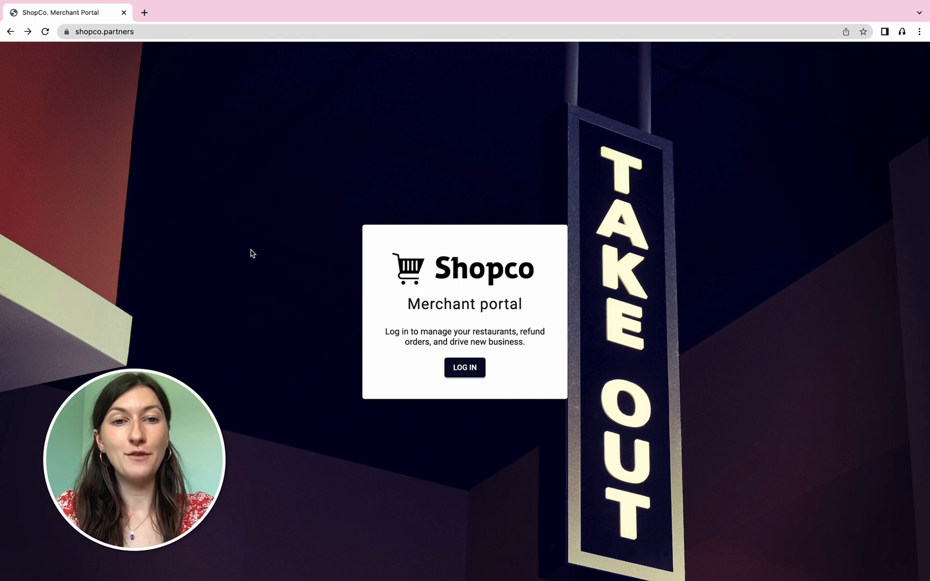
pyautogui.moveTo(282, 277)
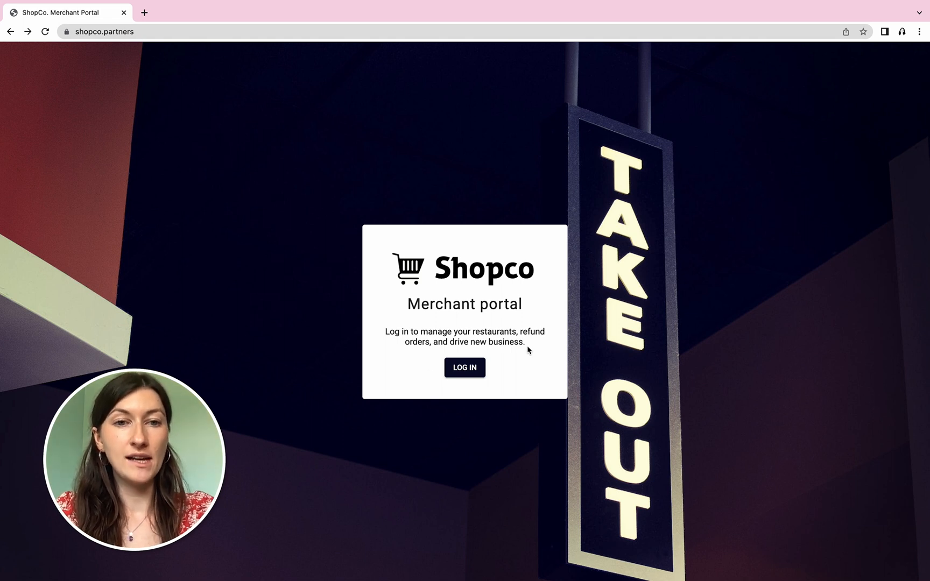
pyautogui.click(464, 367)
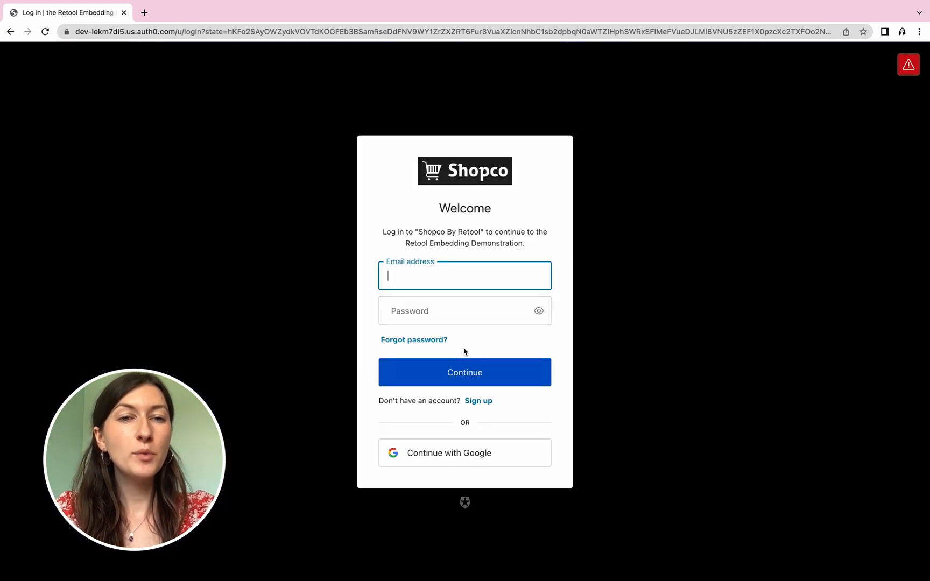
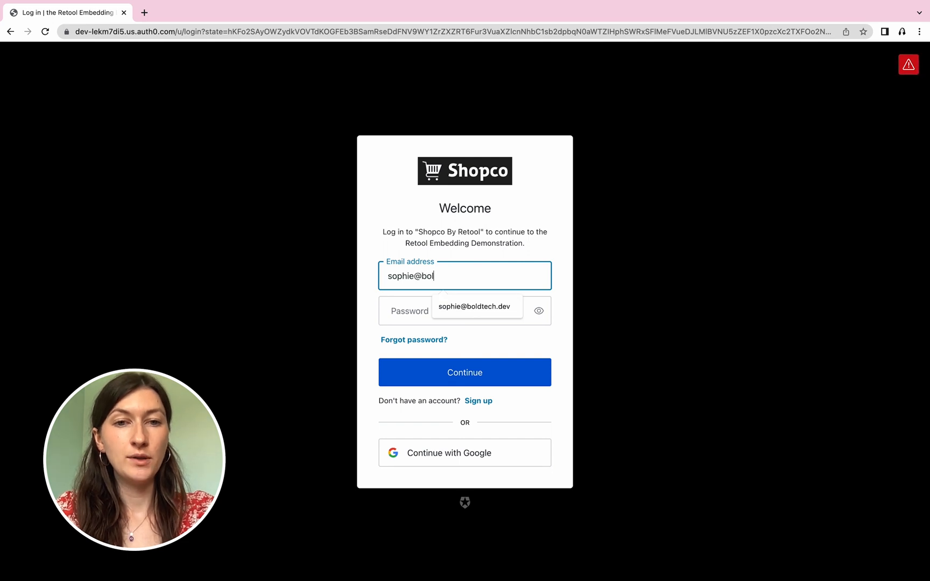
pyautogui.click(474, 305)
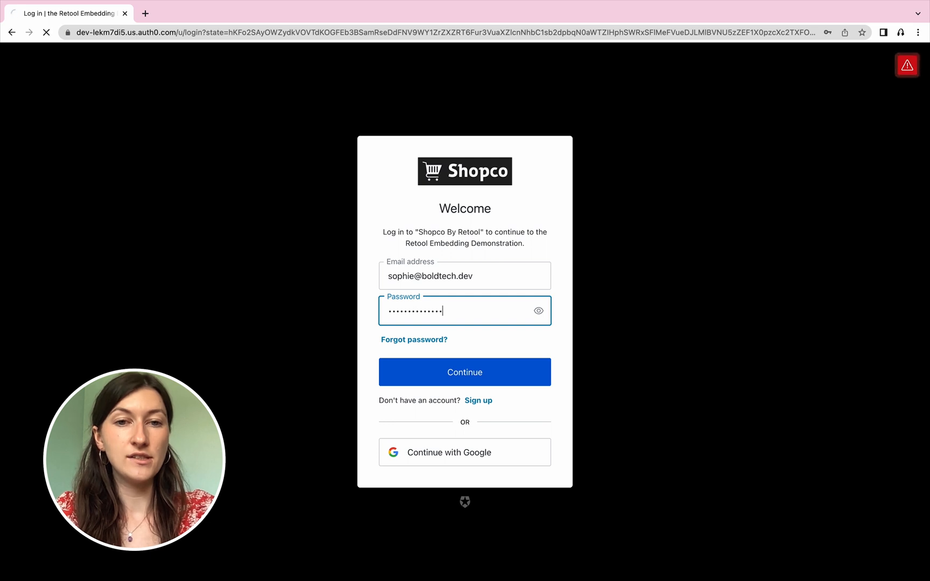
pyautogui.click(464, 371)
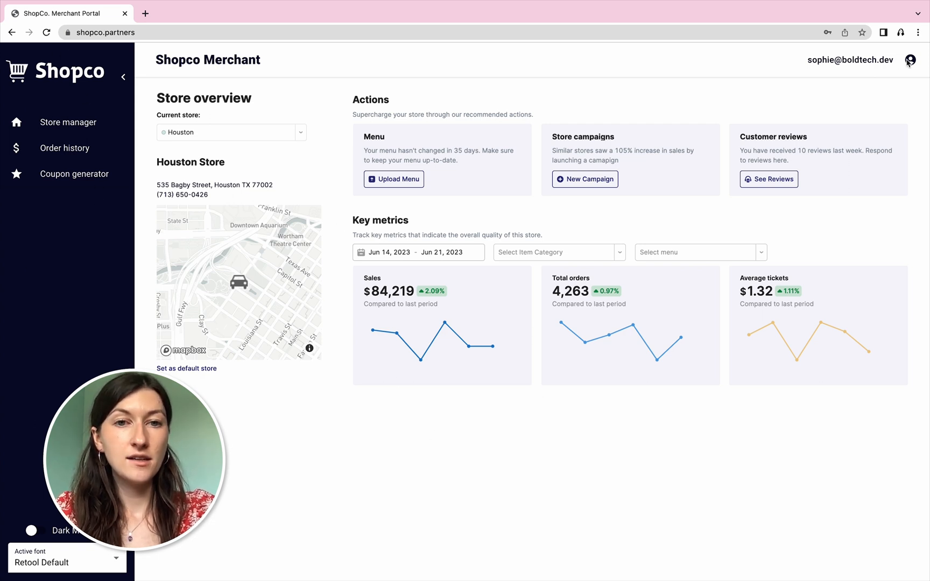
# - Enable Highlight Retool from the profile menu to outline embedded Retool areas
pyautogui.click(912, 59)
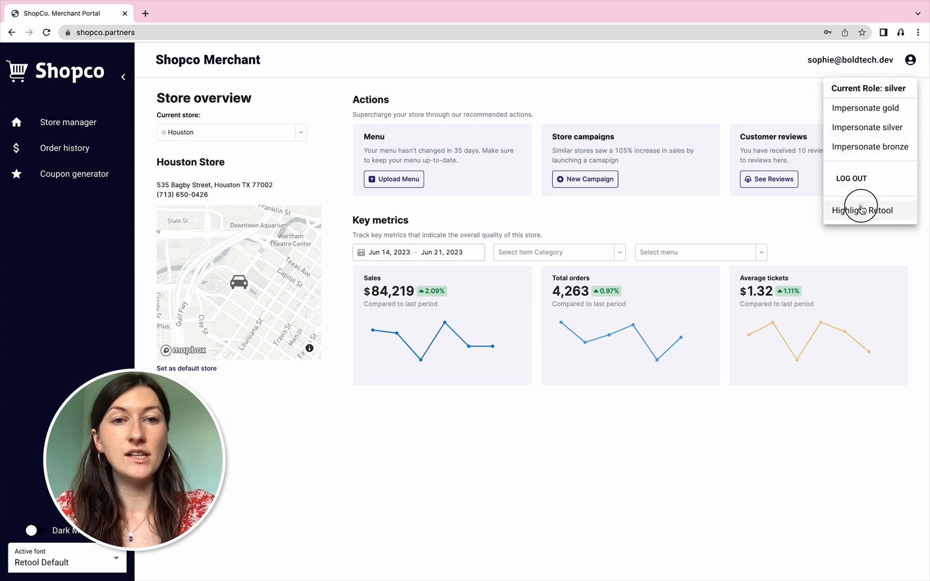
pyautogui.click(862, 210)
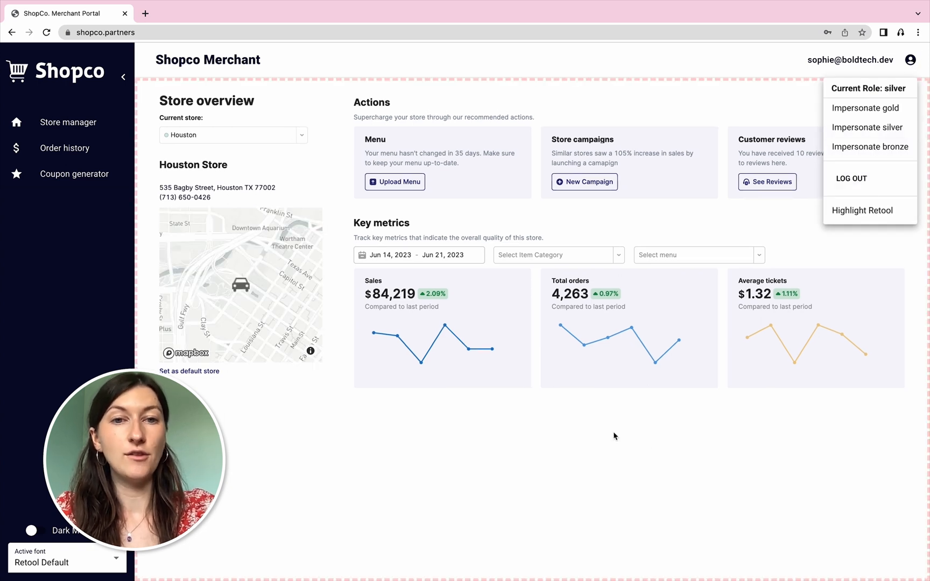
pyautogui.moveTo(691, 442)
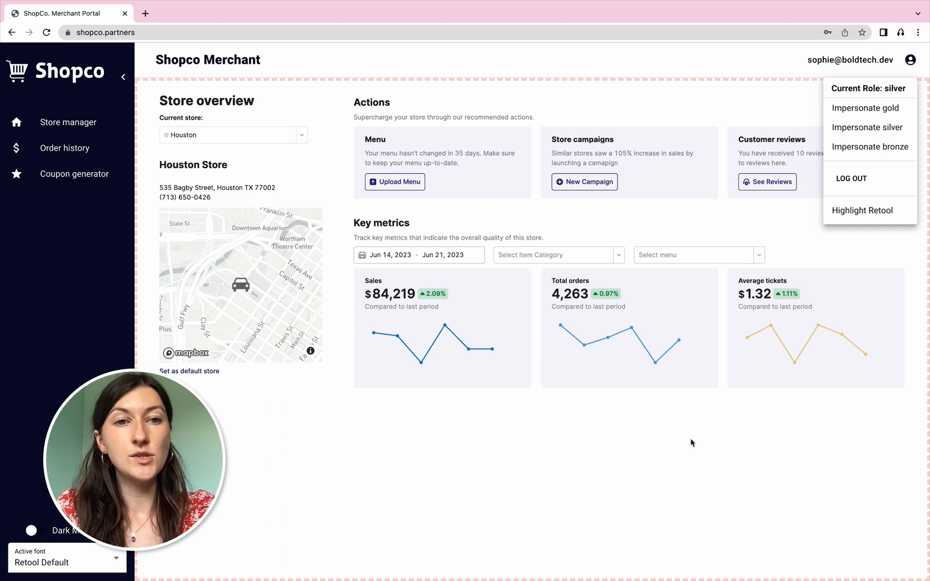
pyautogui.moveTo(684, 351)
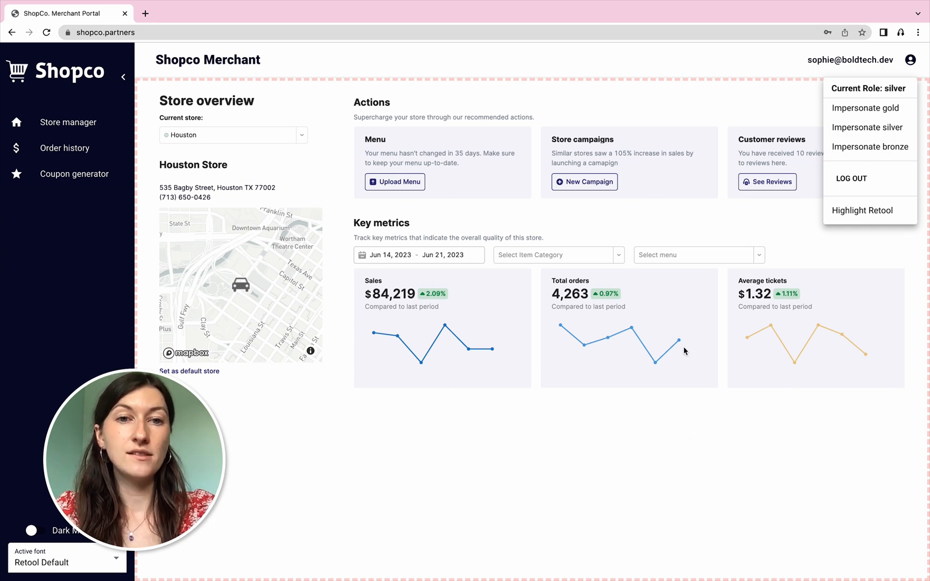
pyautogui.moveTo(869, 146)
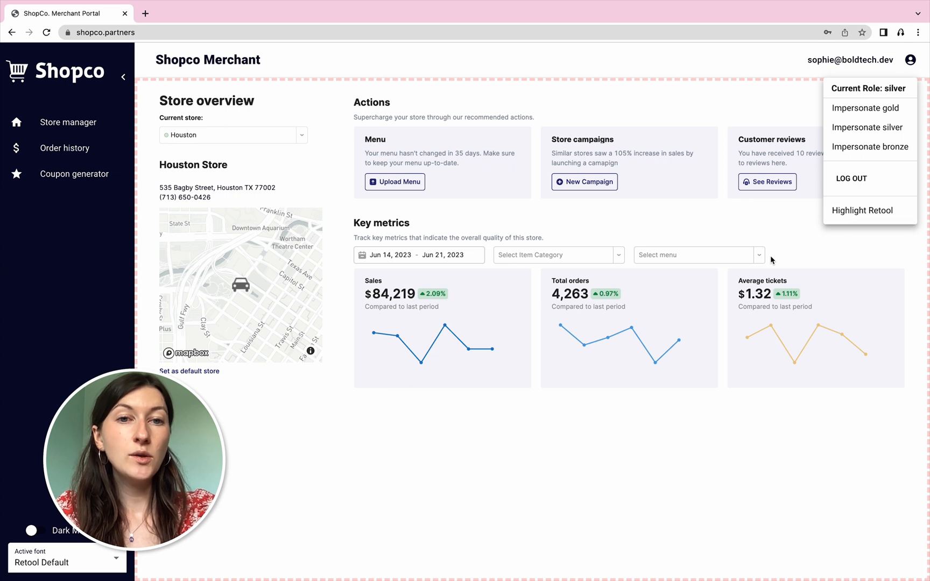
pyautogui.moveTo(305, 495)
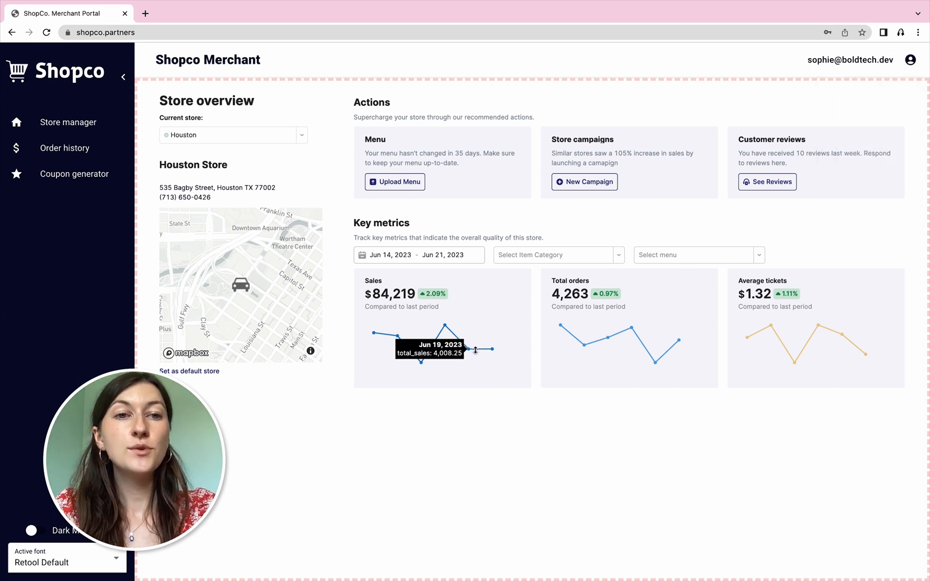
pyautogui.moveTo(477, 217)
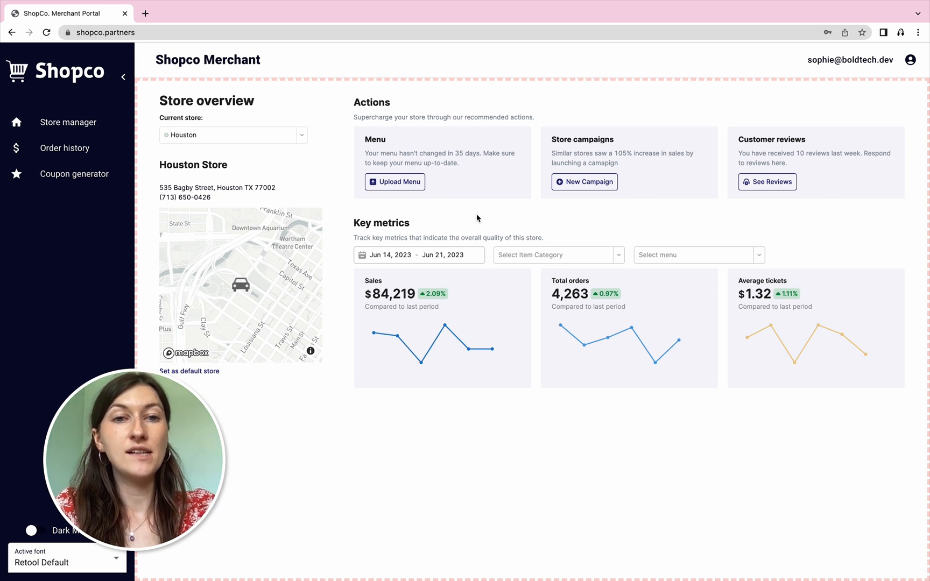
pyautogui.moveTo(463, 210)
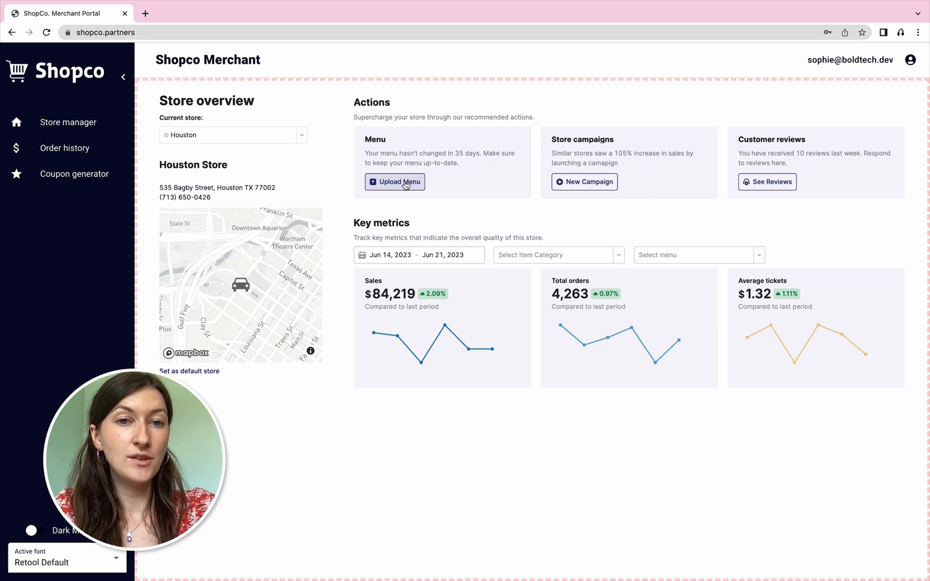
pyautogui.moveTo(710, 156)
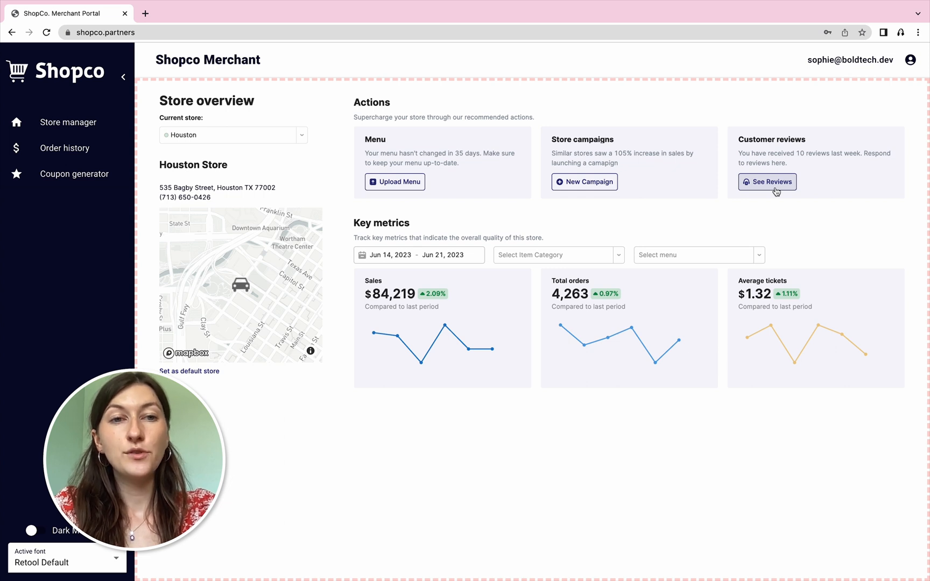
pyautogui.click(66, 147)
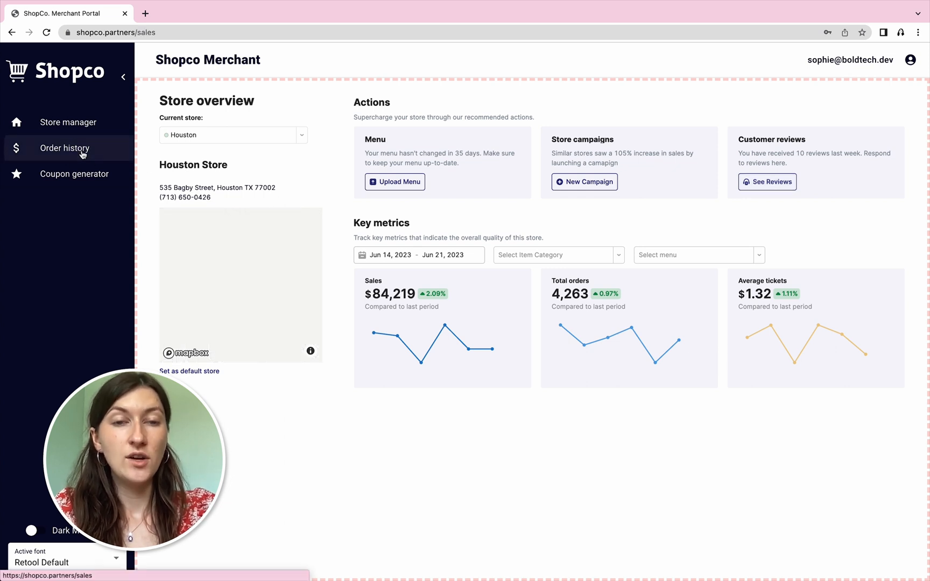
pyautogui.click(64, 147)
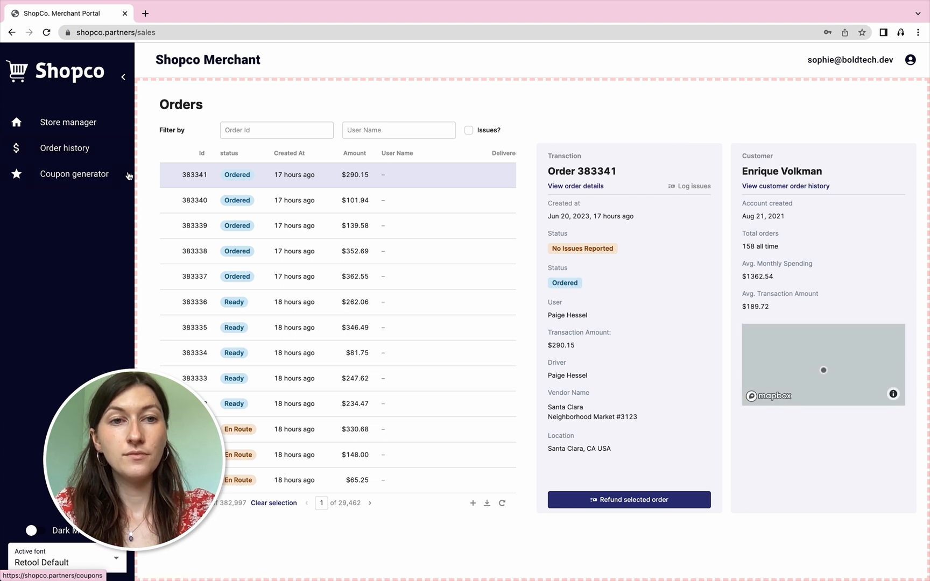
pyautogui.click(73, 173)
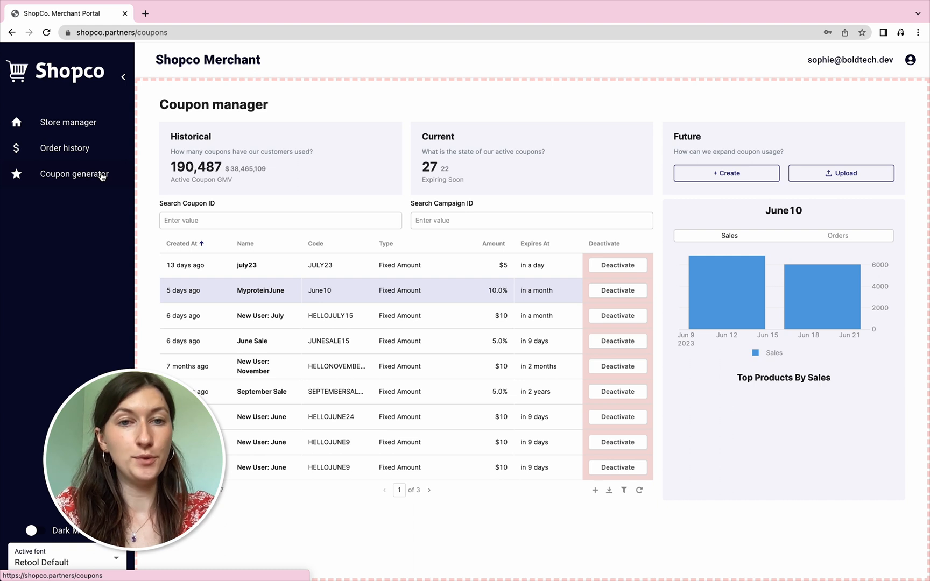
pyautogui.moveTo(83, 130)
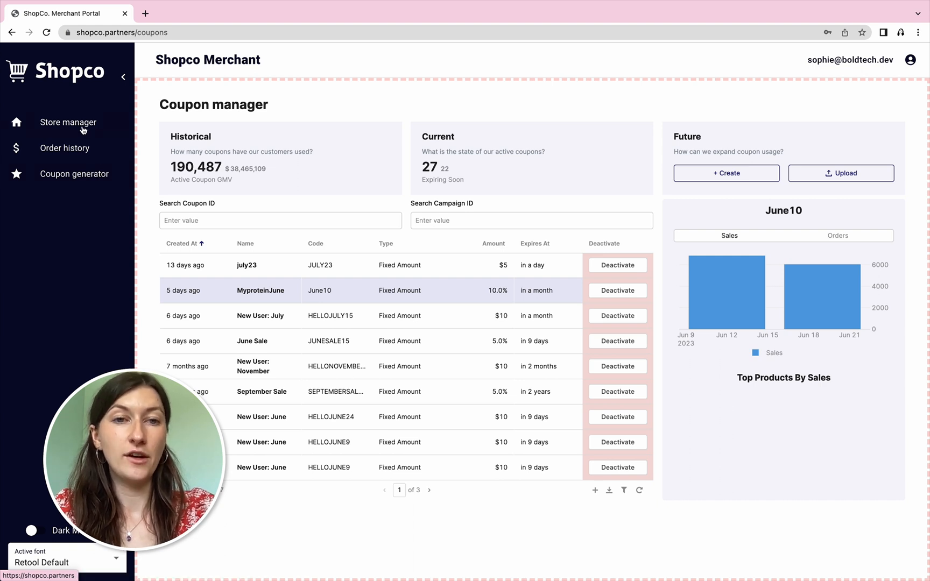
pyautogui.click(68, 123)
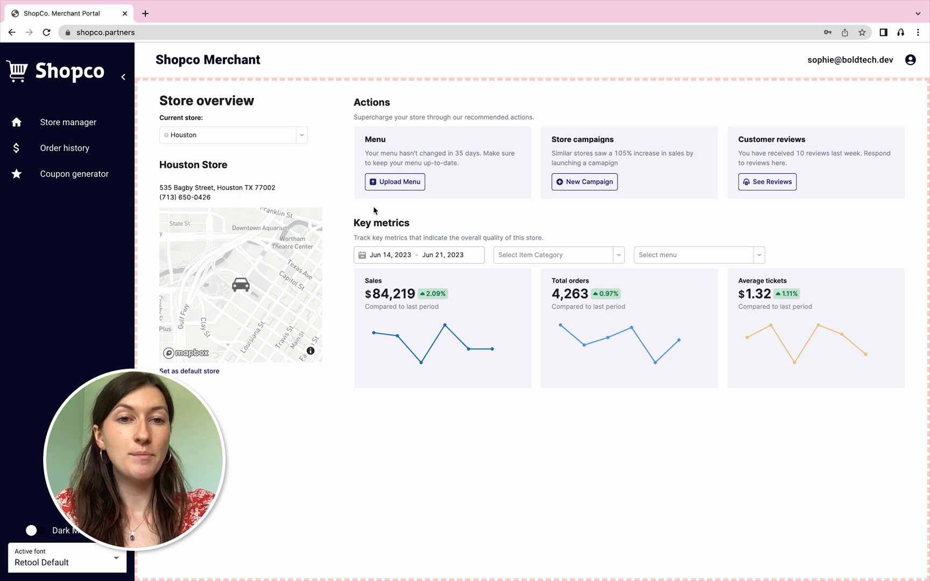
pyautogui.moveTo(398, 453)
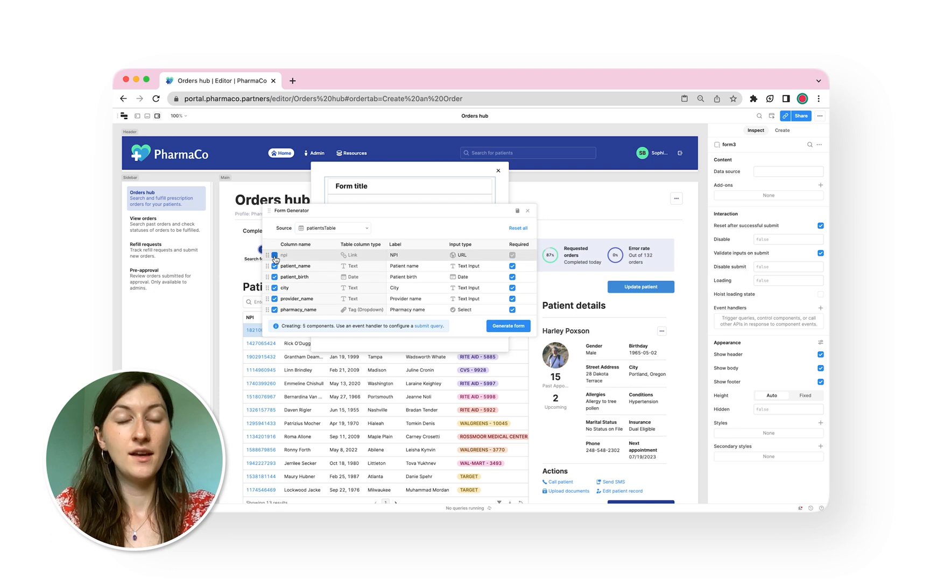
# - Generate the patient form from patientsTable's checked columns
pyautogui.click(507, 326)
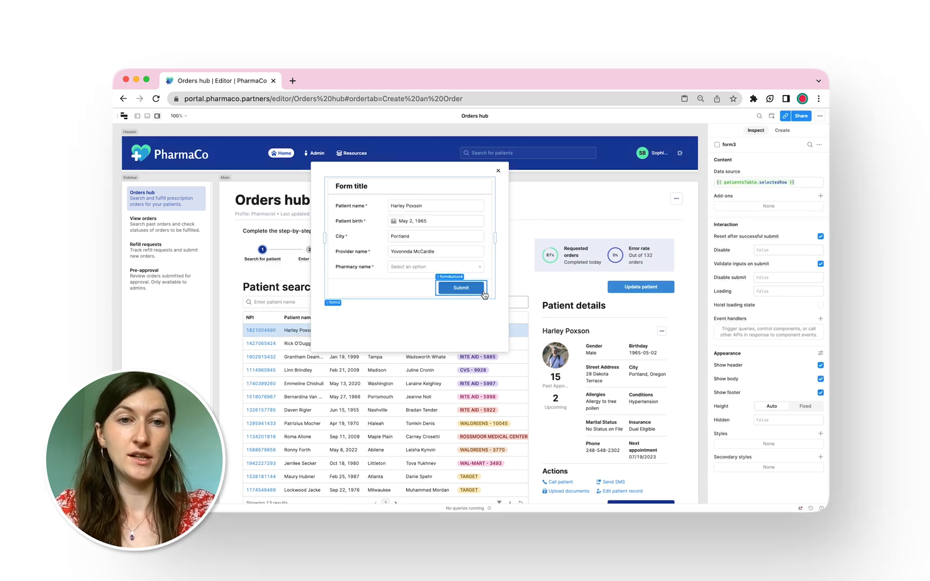